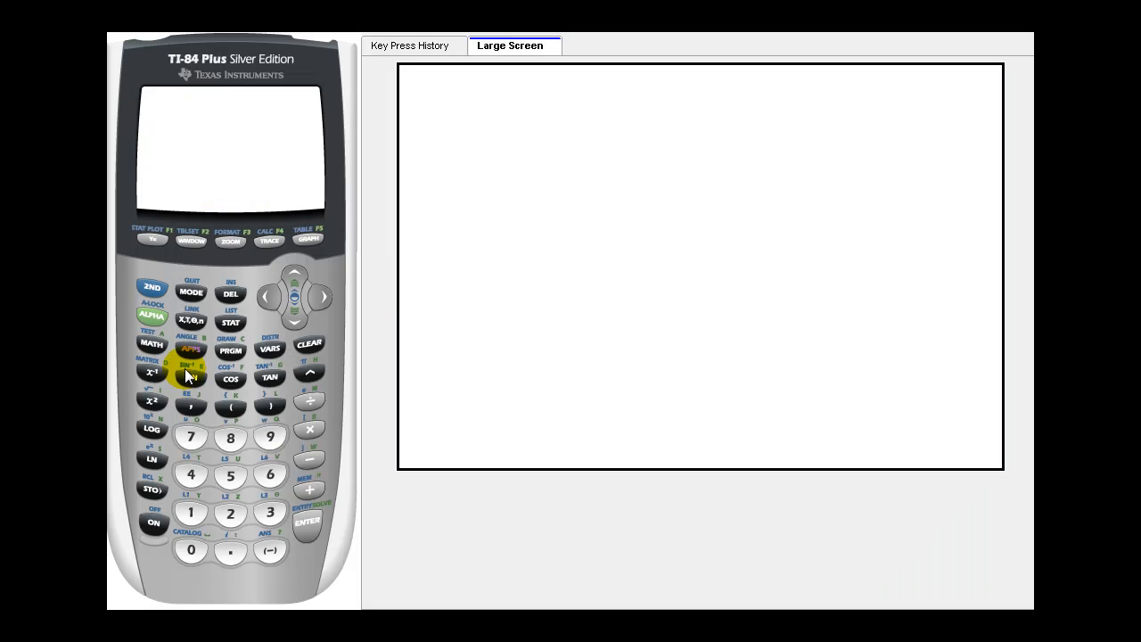
# Open the LIST menu's OPS tab to pick seq(
pyautogui.click(230, 322)
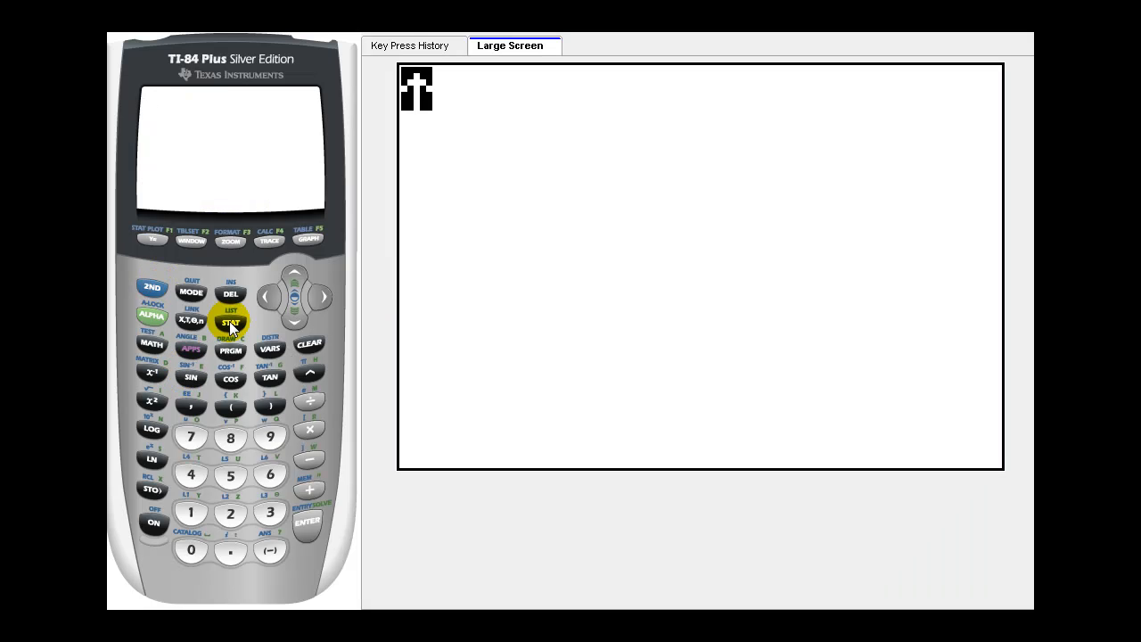
pyautogui.click(230, 322)
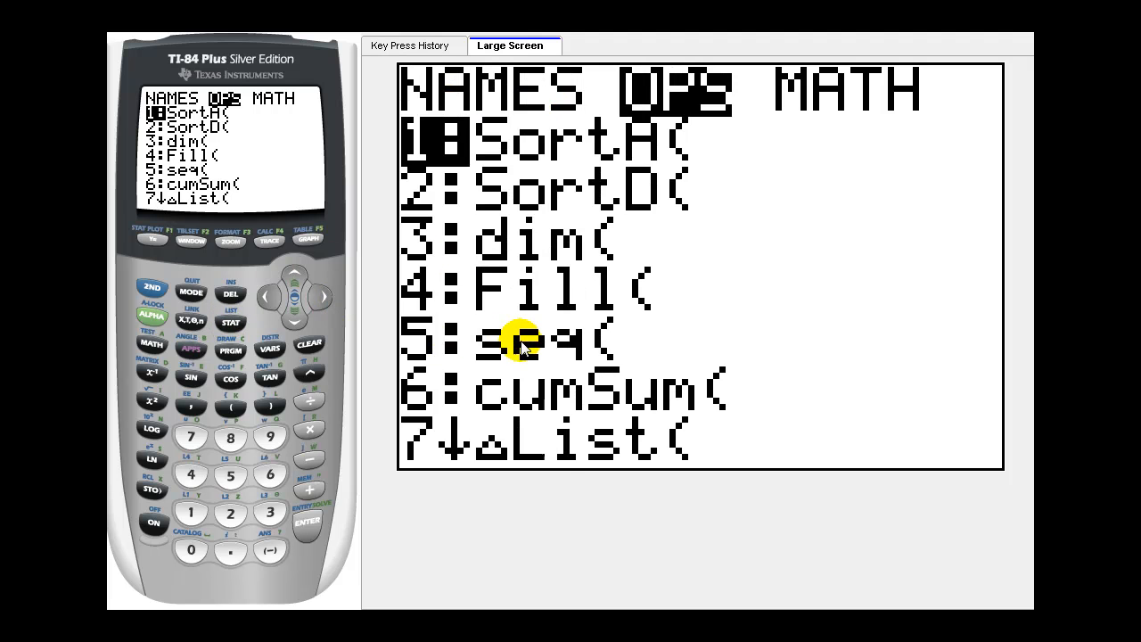
pyautogui.moveTo(230, 474)
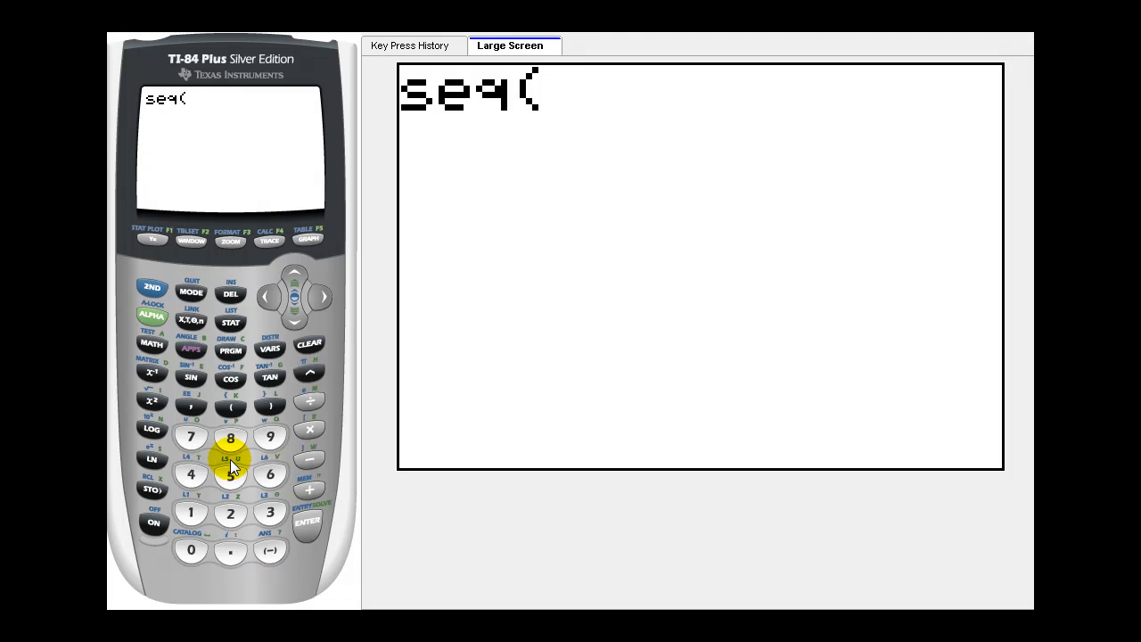
# Enter seq(5X-2,X,1,8) and evaluate it, giving the list {3 8 13 18 23 …}
pyautogui.click(230, 474)
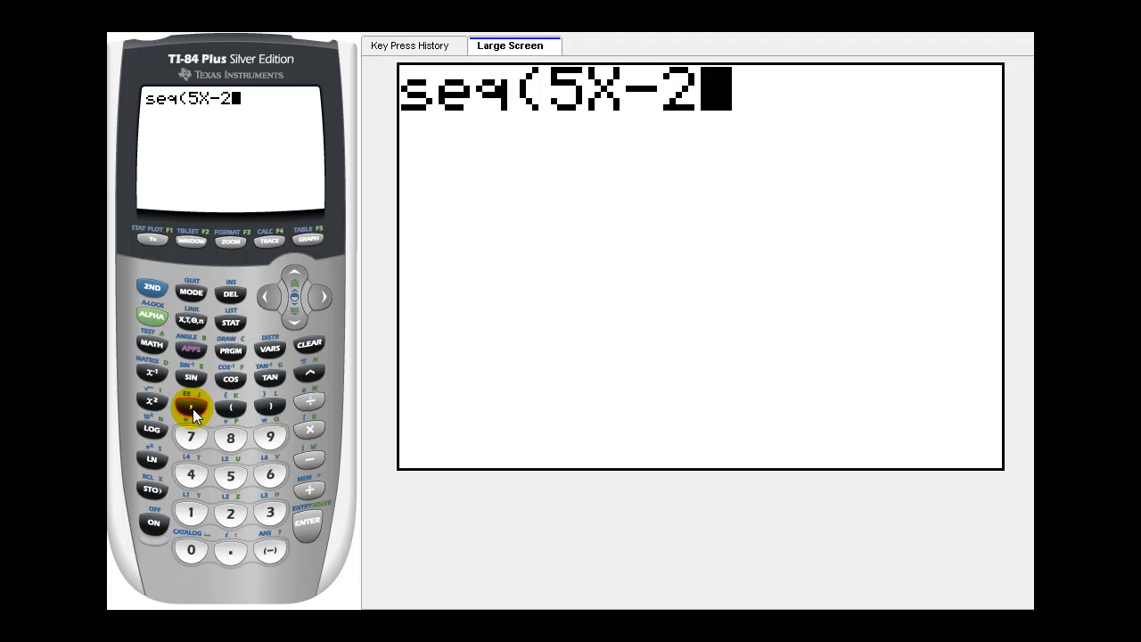
pyautogui.click(191, 407)
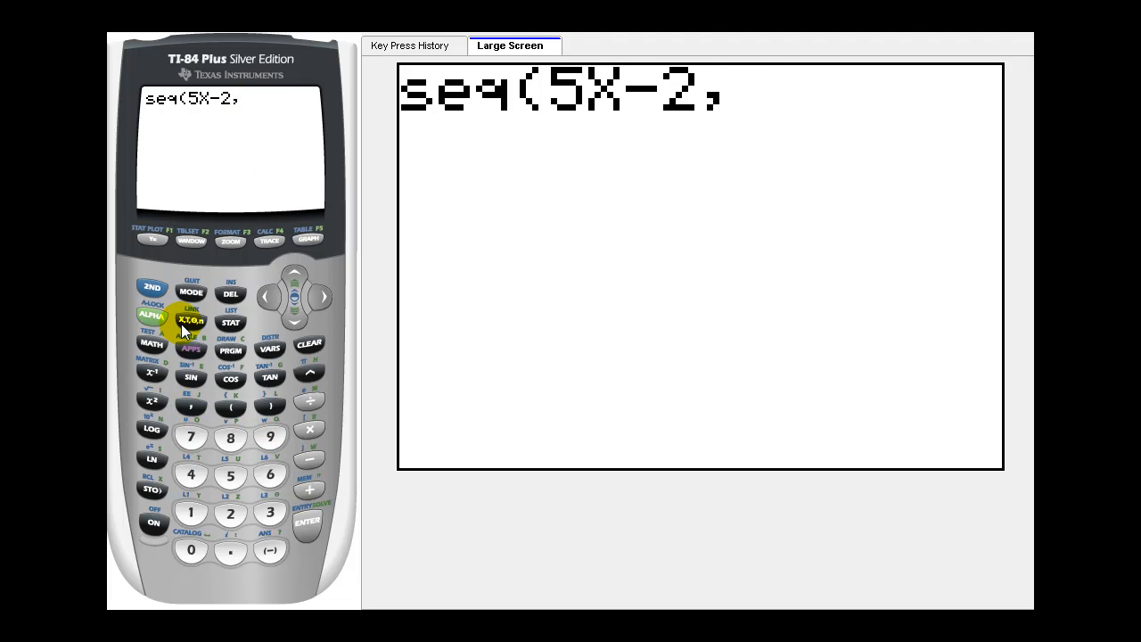
pyautogui.click(191, 320)
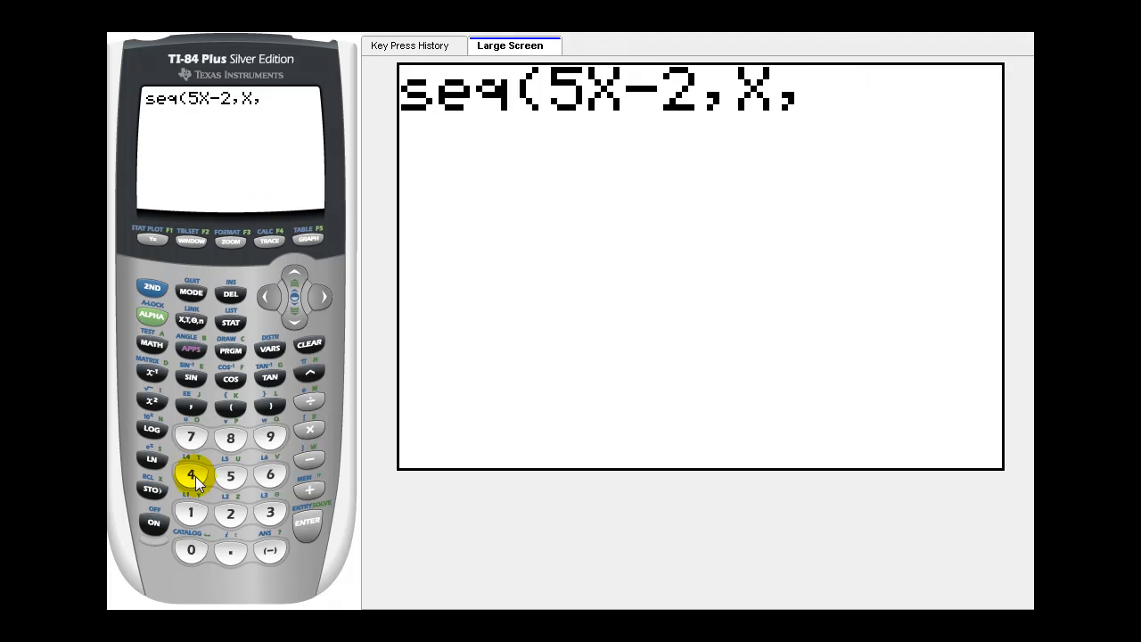
pyautogui.click(190, 511)
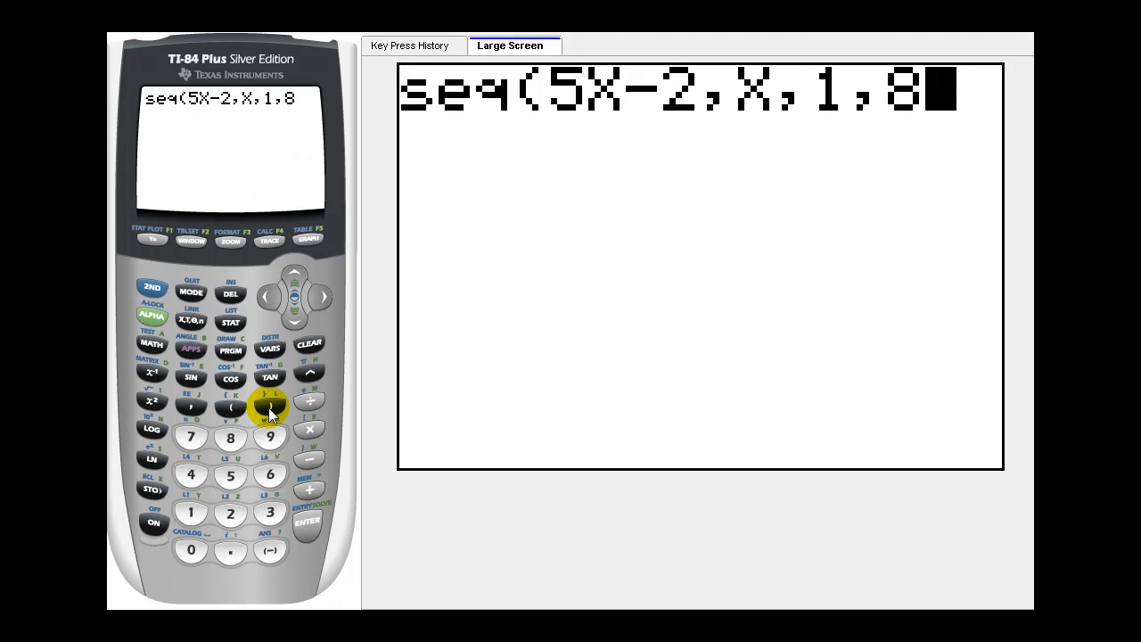
pyautogui.click(270, 408)
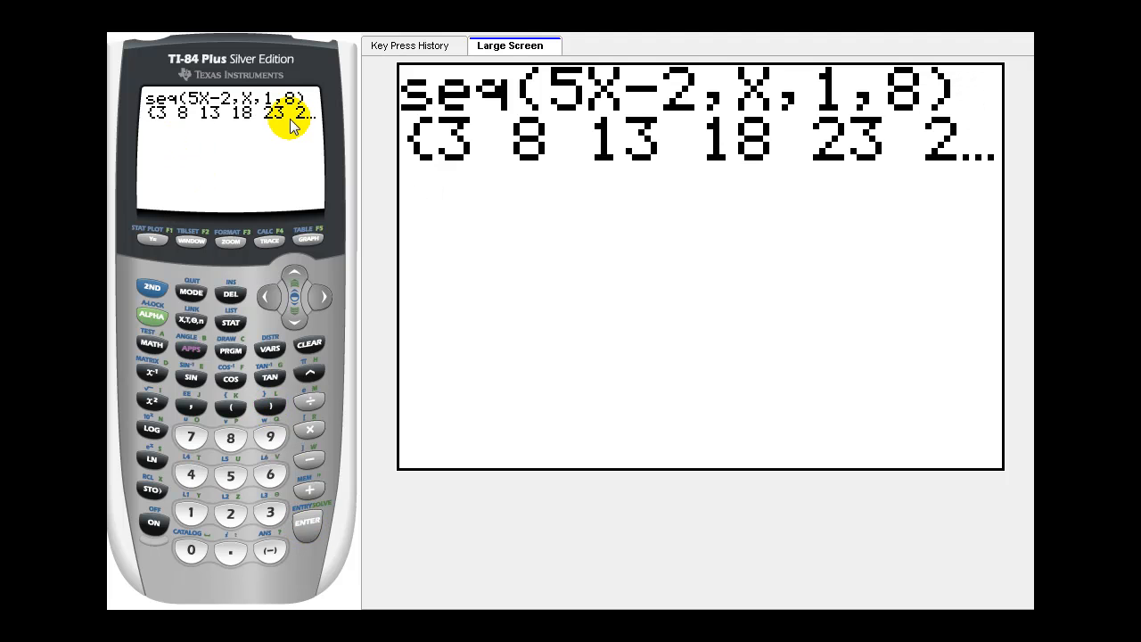
pyautogui.moveTo(955, 143)
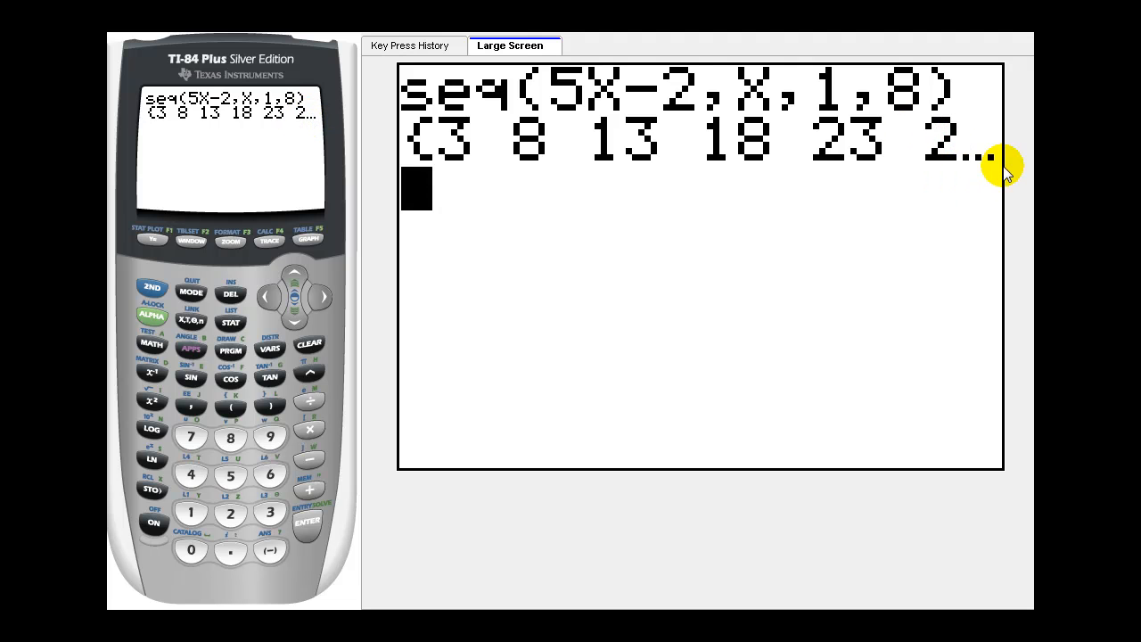
pyautogui.moveTo(994, 168)
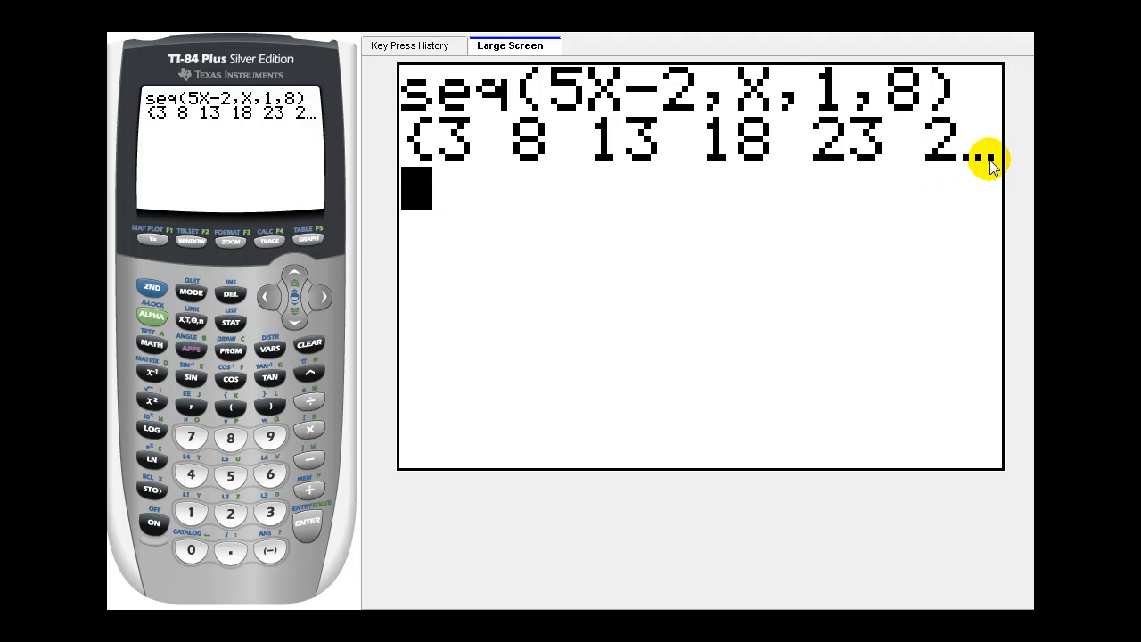
pyautogui.click(323, 295)
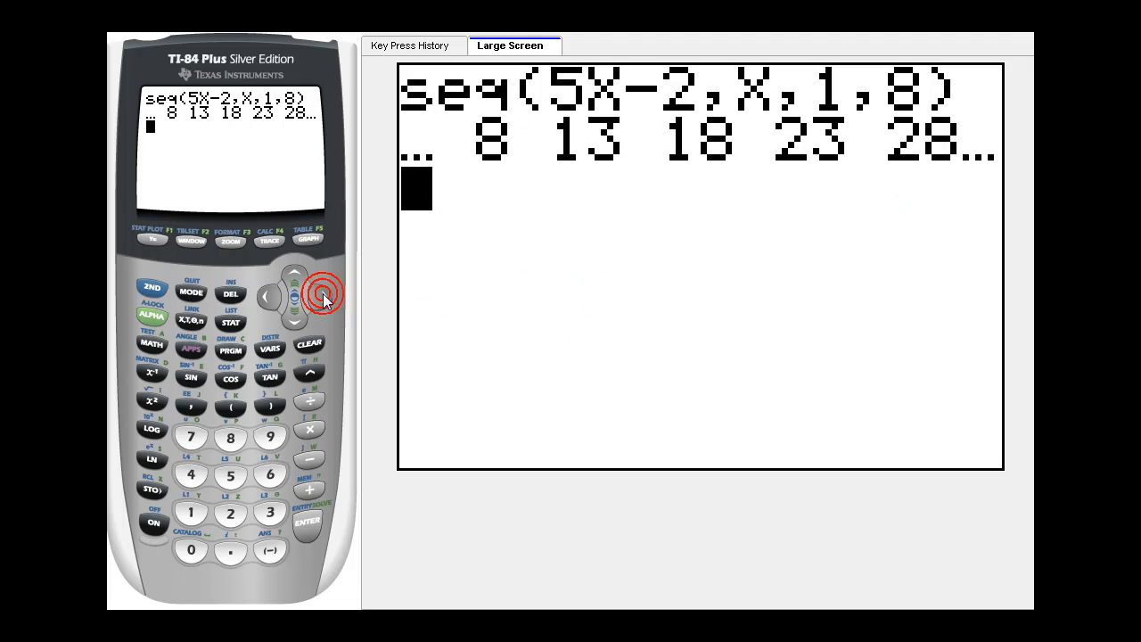
pyautogui.click(324, 295)
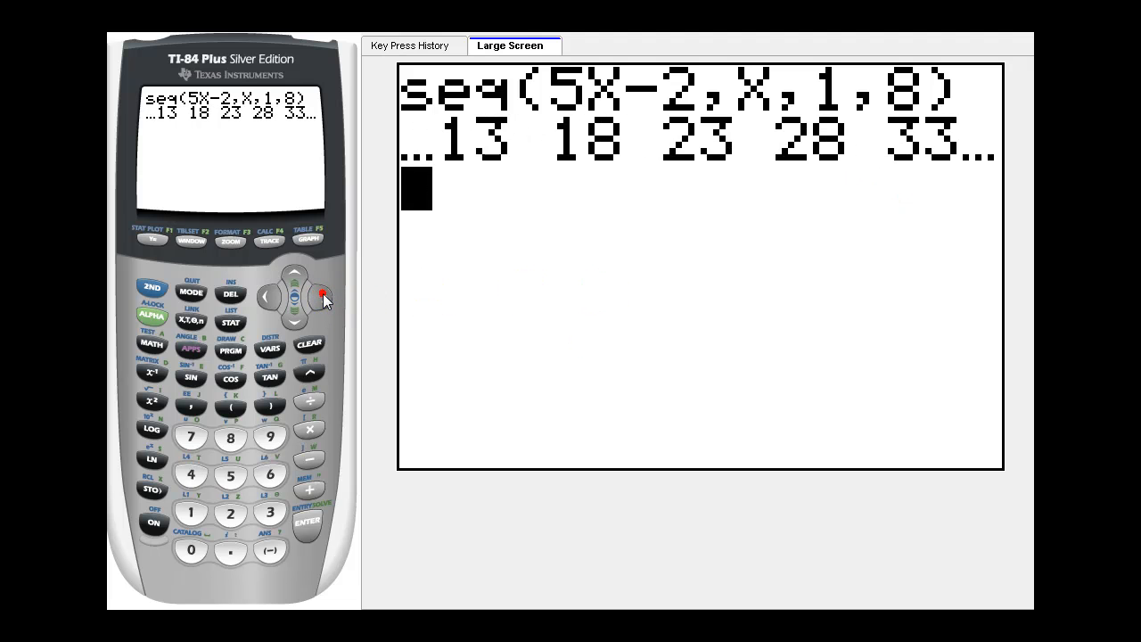
pyautogui.click(322, 296)
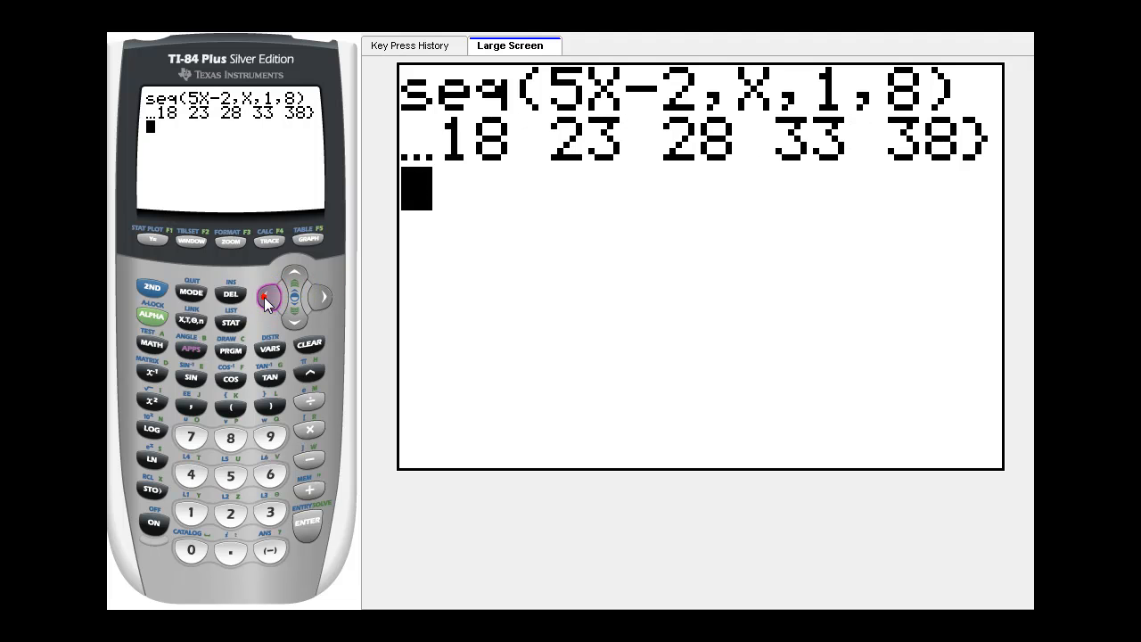
pyautogui.click(294, 296)
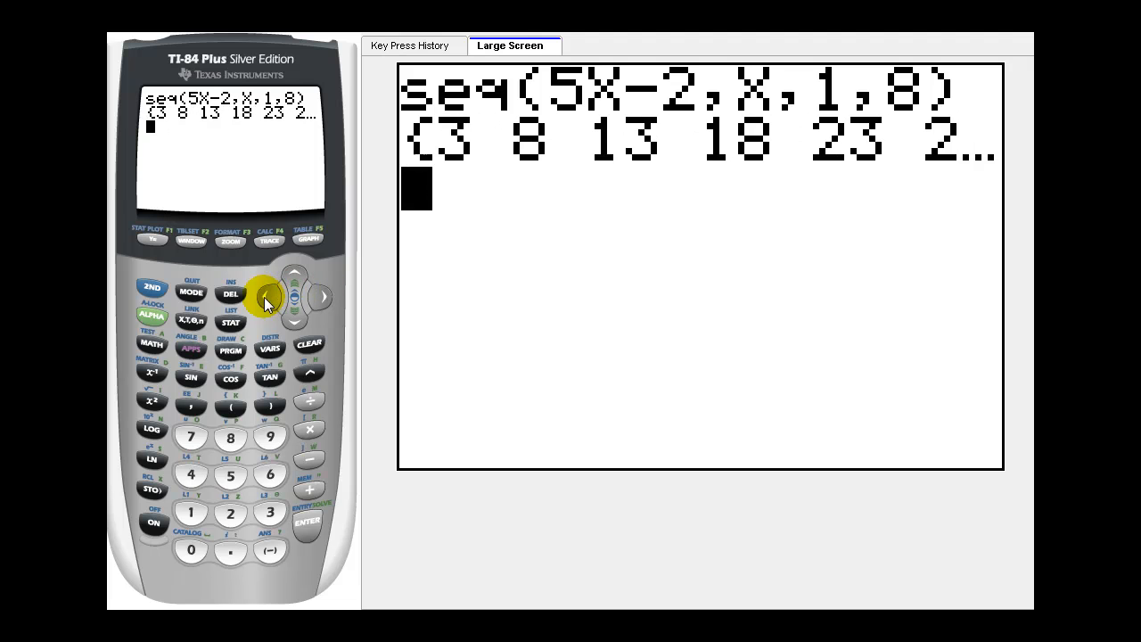
pyautogui.moveTo(535, 216)
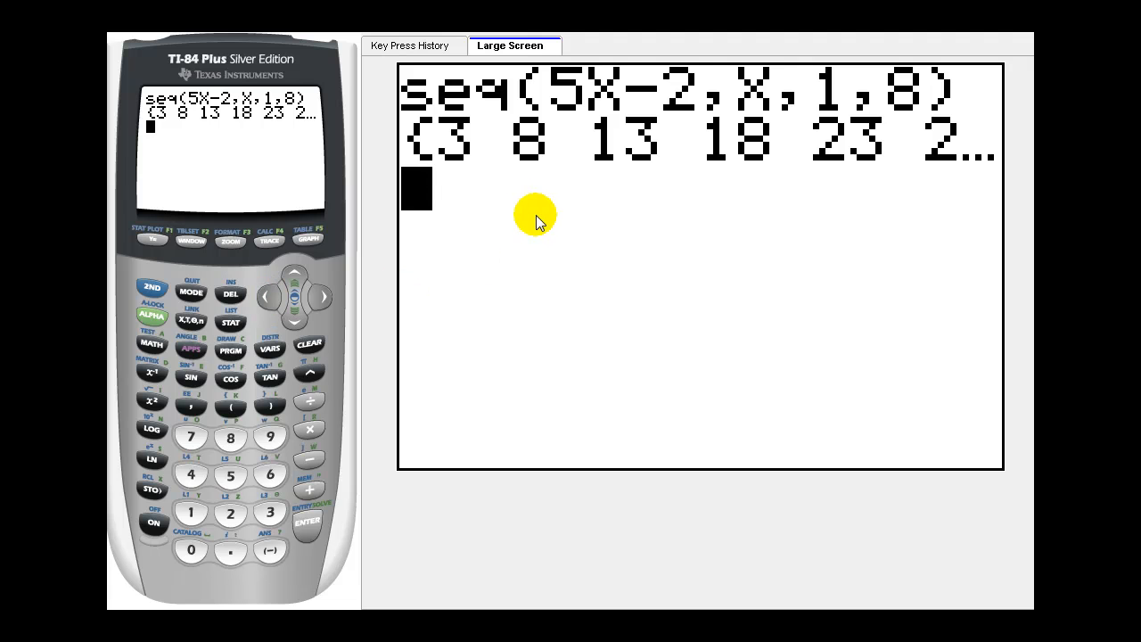
pyautogui.moveTo(270, 319)
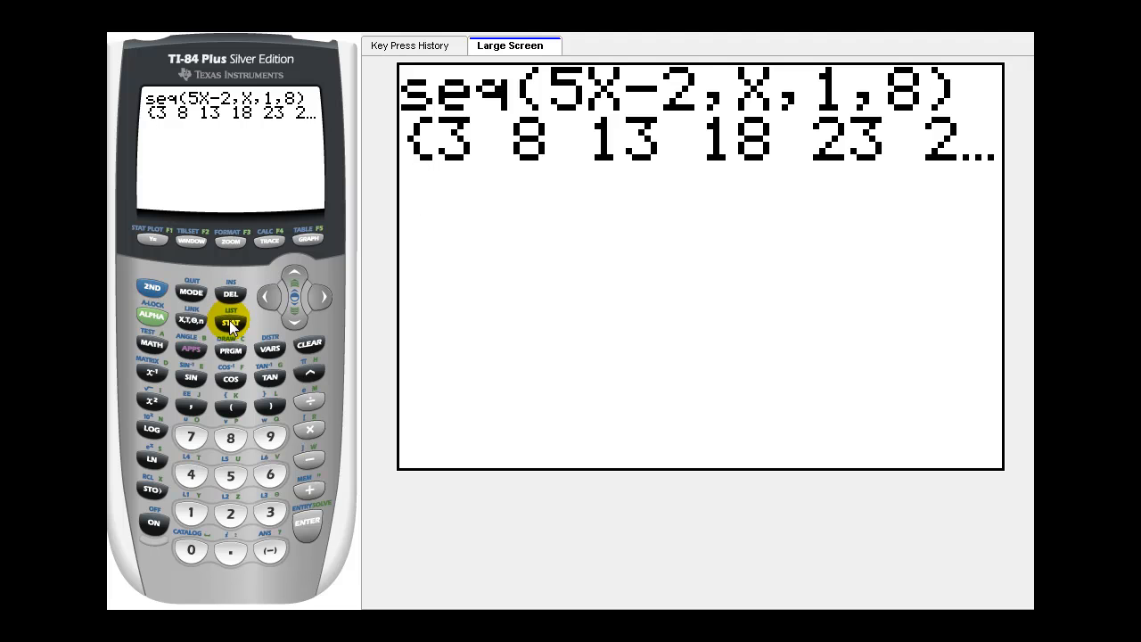
# Start a new entry reading sum(seq(5 using LIST MATH sum( and LIST OPS seq(
pyautogui.click(231, 323)
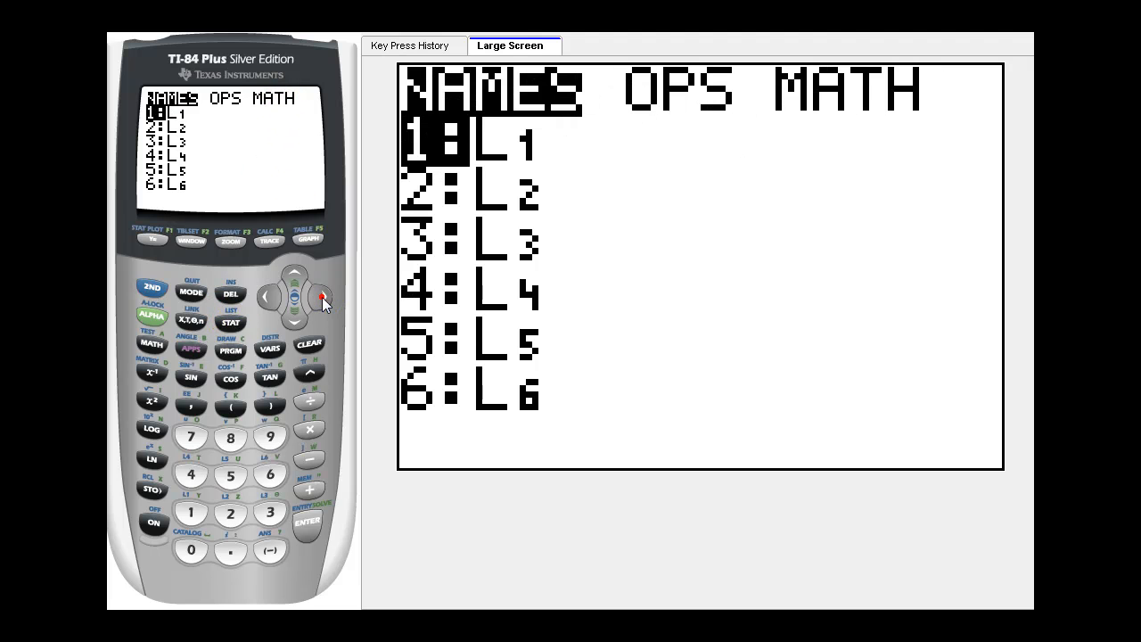
pyautogui.click(323, 296)
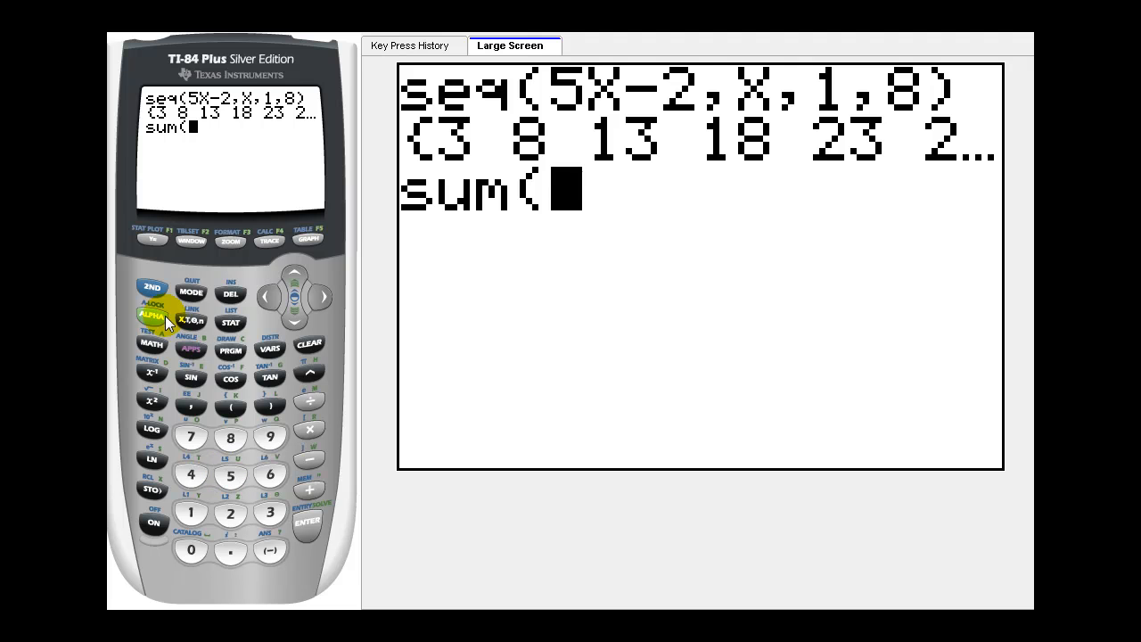
pyautogui.click(230, 322)
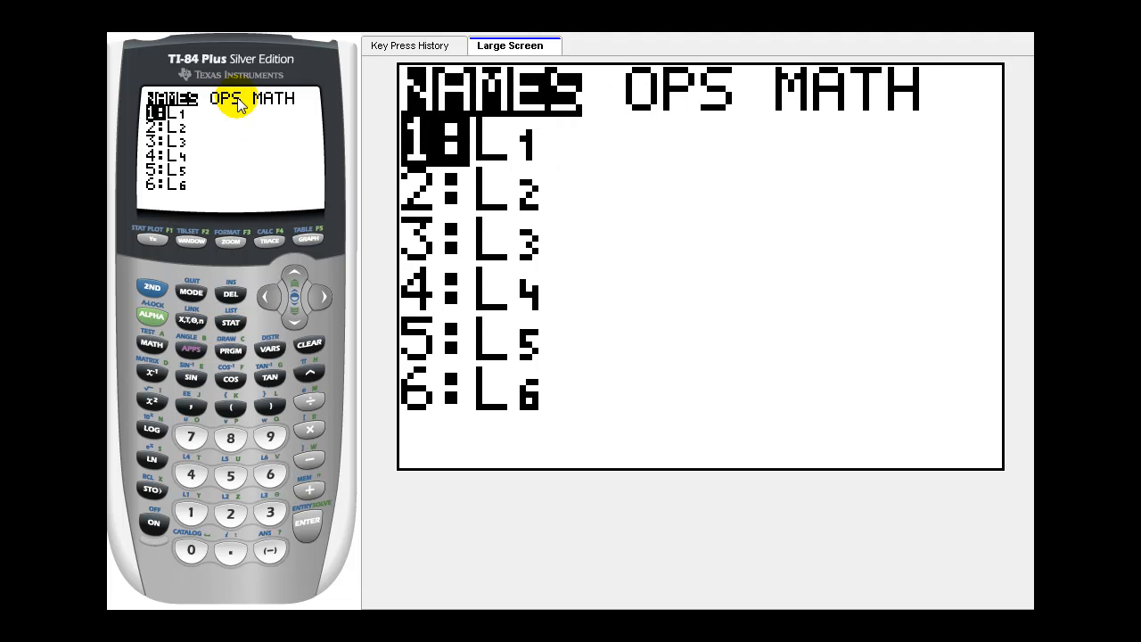
pyautogui.click(323, 295)
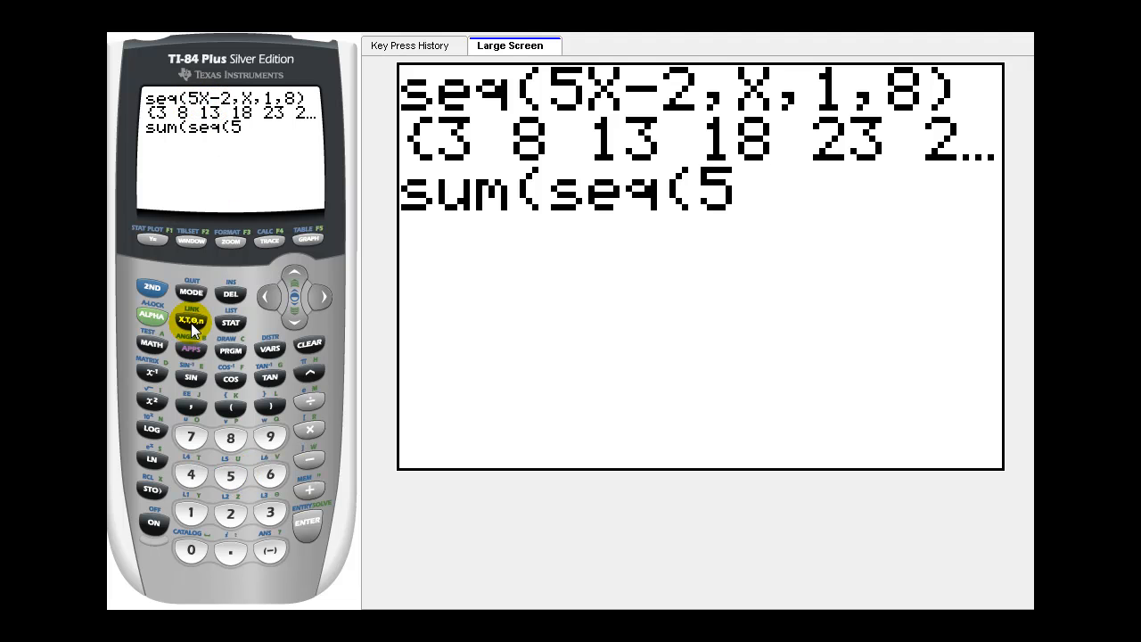
# Finish sum(seq(5X-2,X,1,8)) and evaluate it to get 164
pyautogui.click(230, 512)
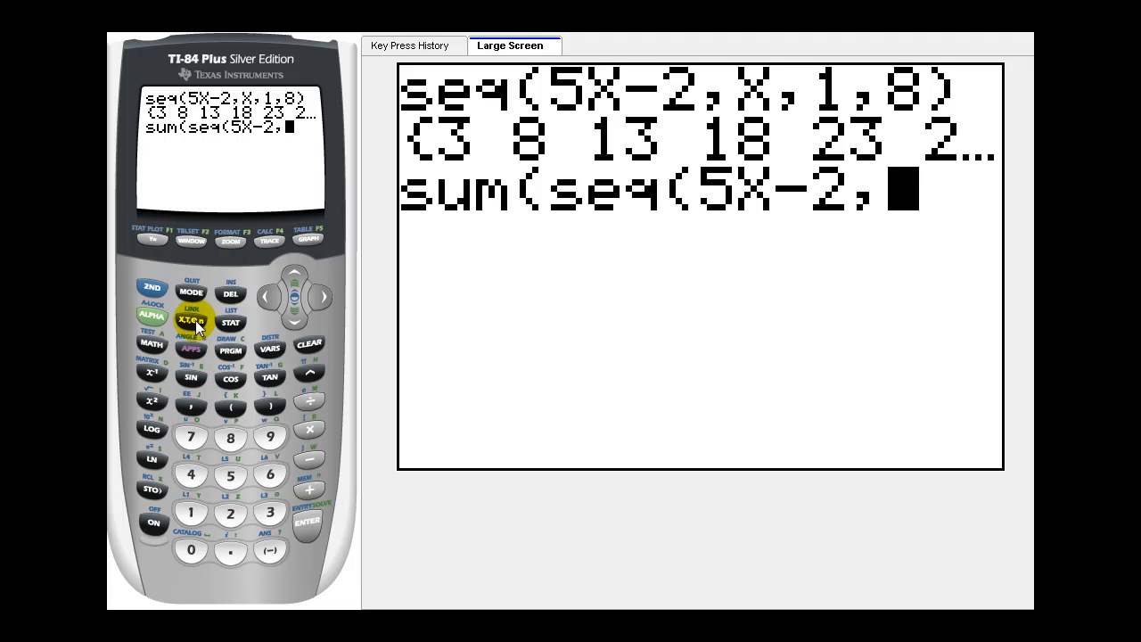
pyautogui.click(190, 320)
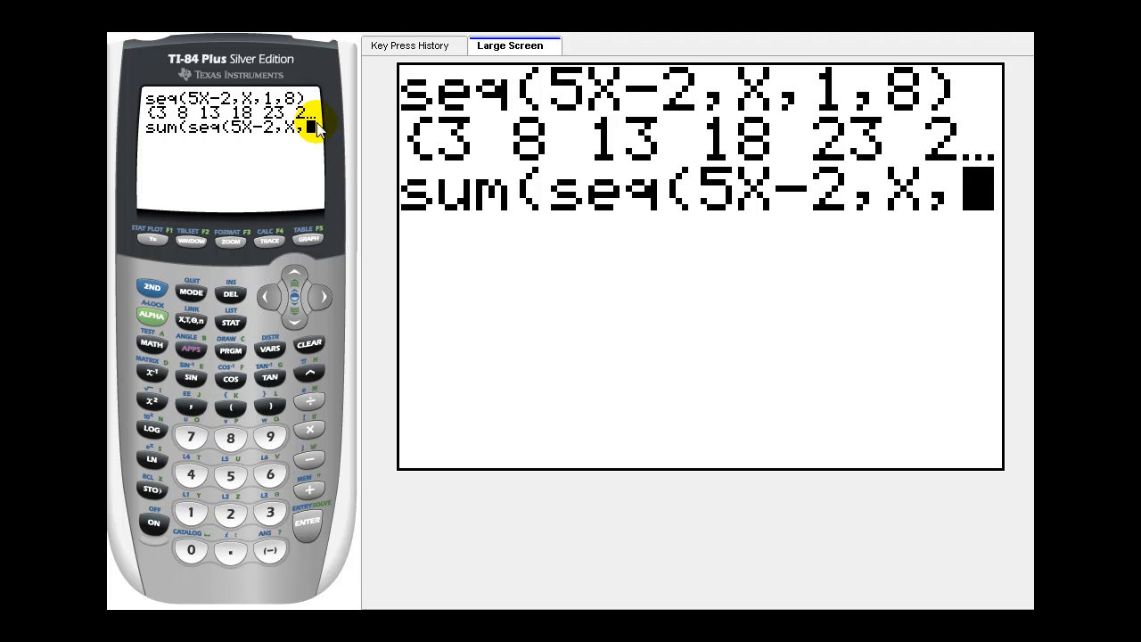
pyautogui.moveTo(212, 493)
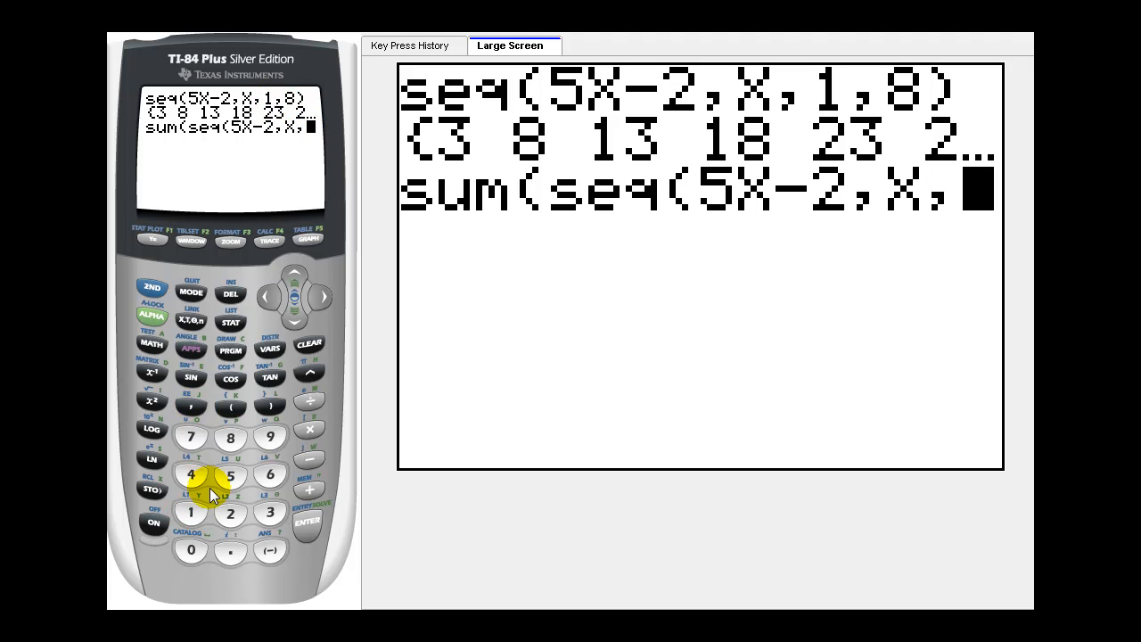
pyautogui.click(190, 409)
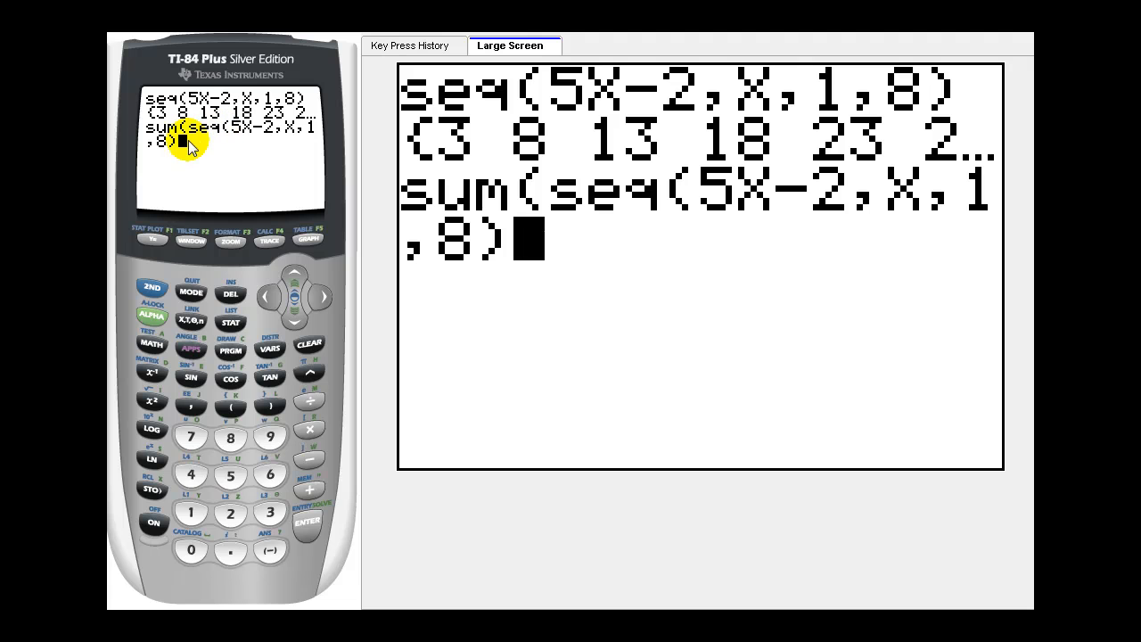
pyautogui.moveTo(270, 406)
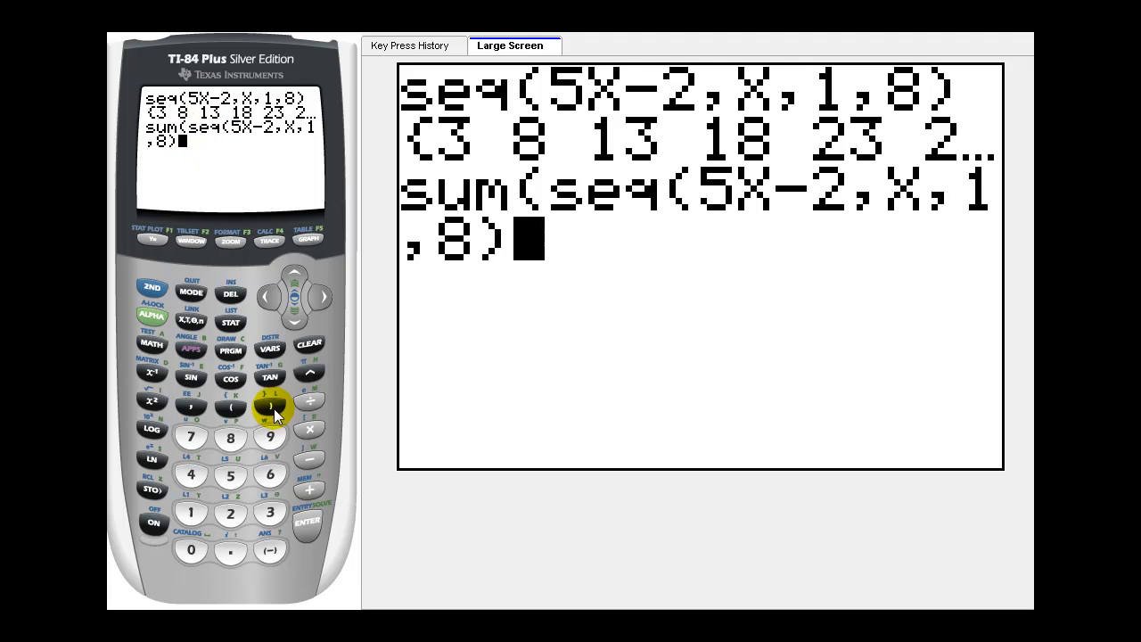
pyautogui.click(271, 406)
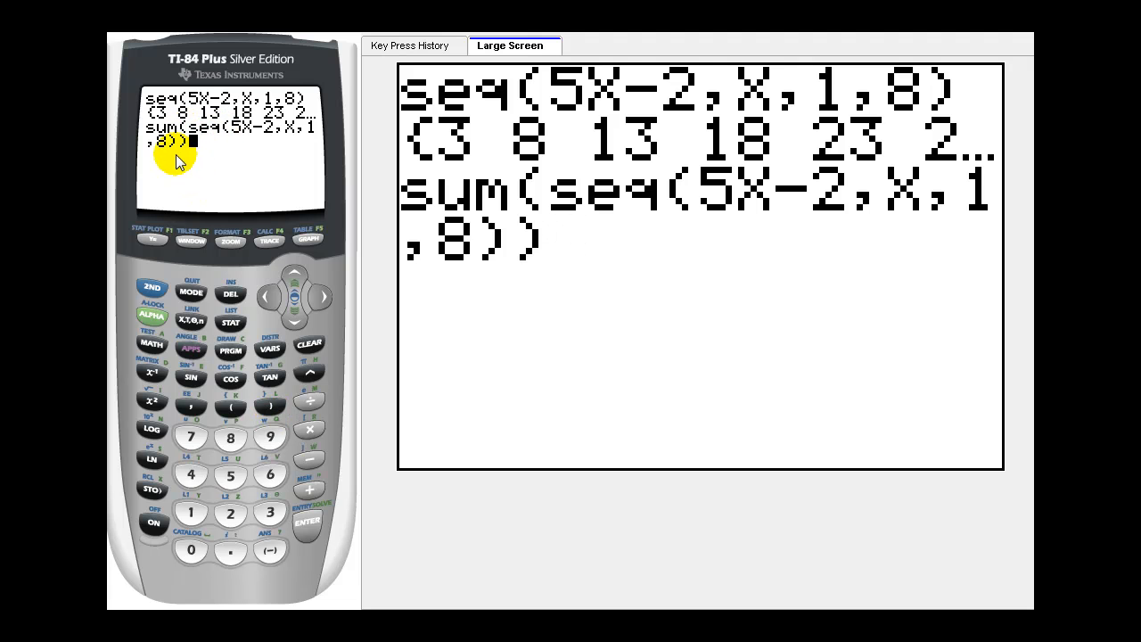
pyautogui.moveTo(186, 153)
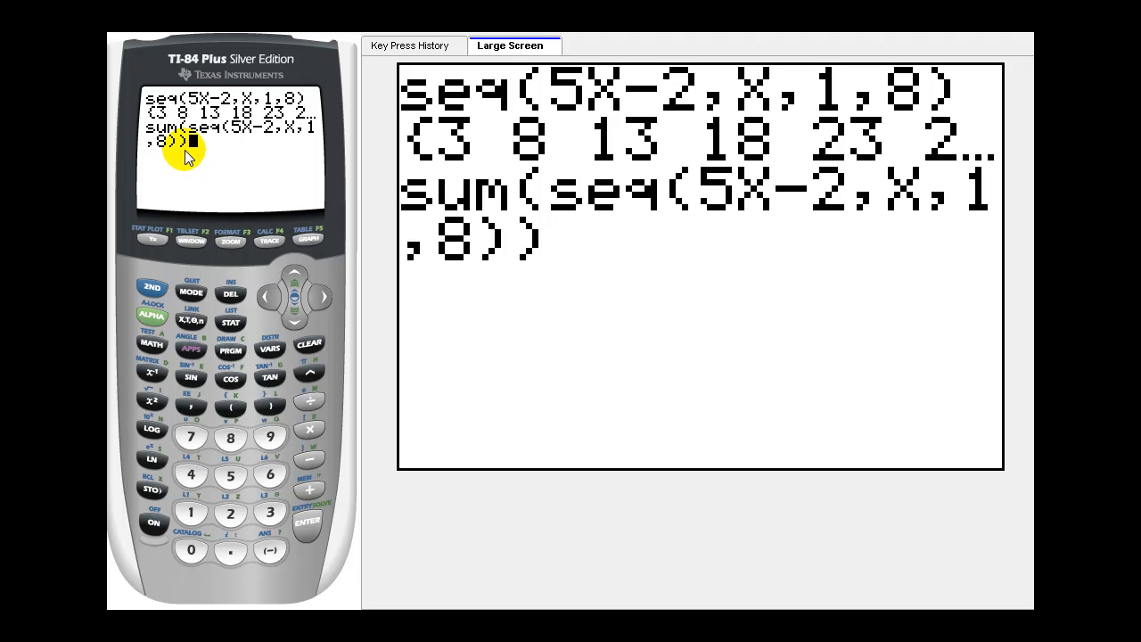
pyautogui.click(307, 520)
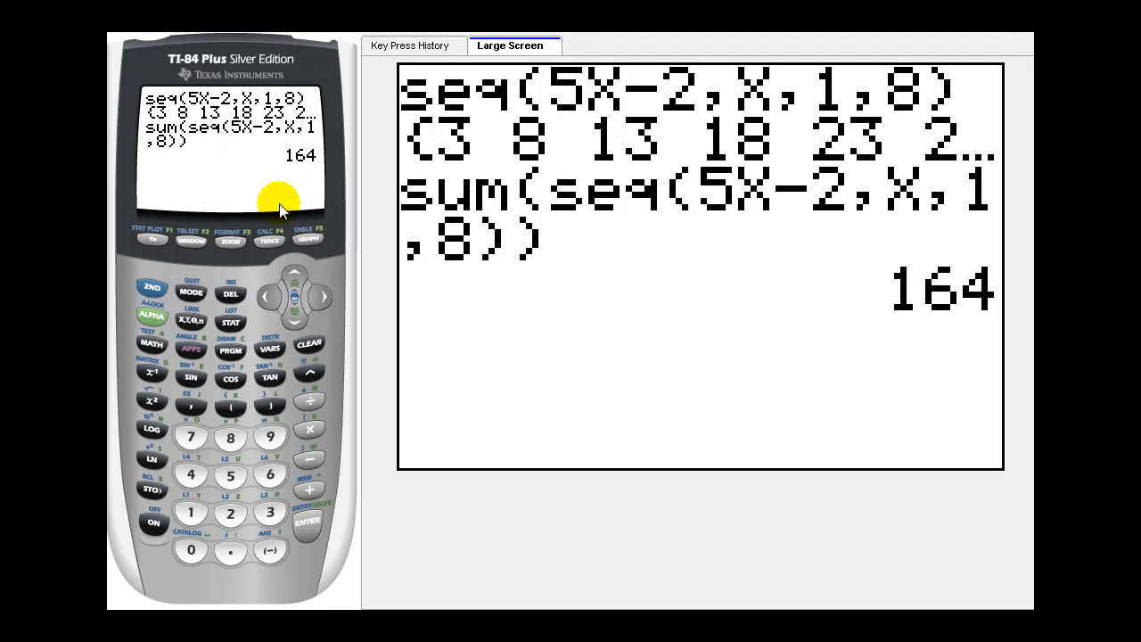
pyautogui.moveTo(297, 190)
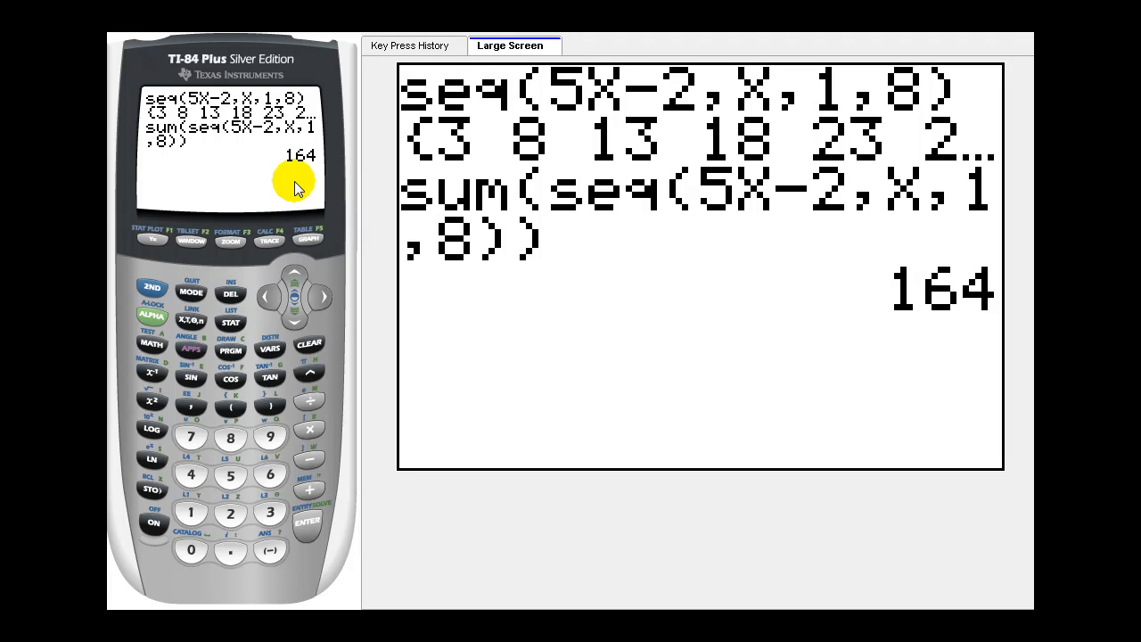
# Open the LIST menu and move across its NAMES, OPS and MATH tabs
pyautogui.click(152, 287)
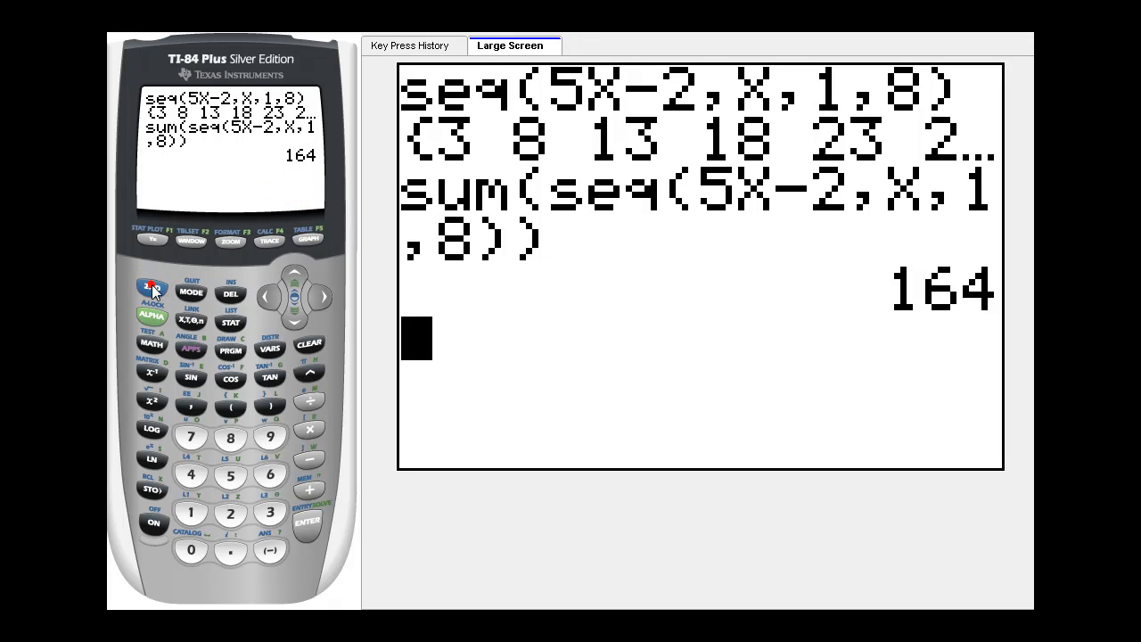
pyautogui.click(230, 321)
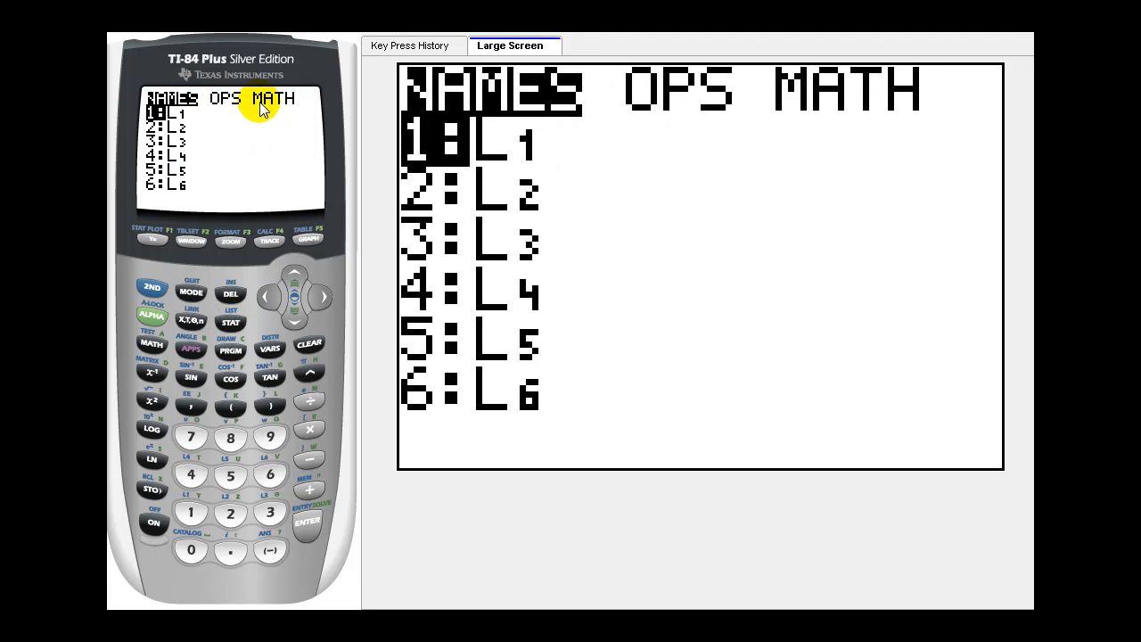
pyautogui.moveTo(283, 98)
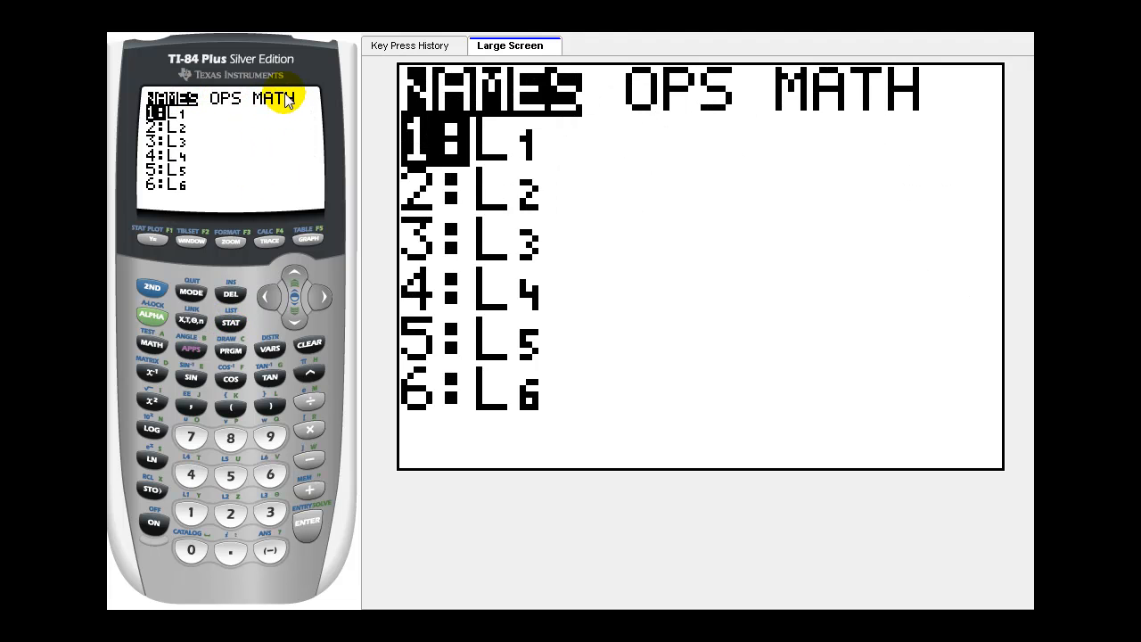
pyautogui.moveTo(224, 98)
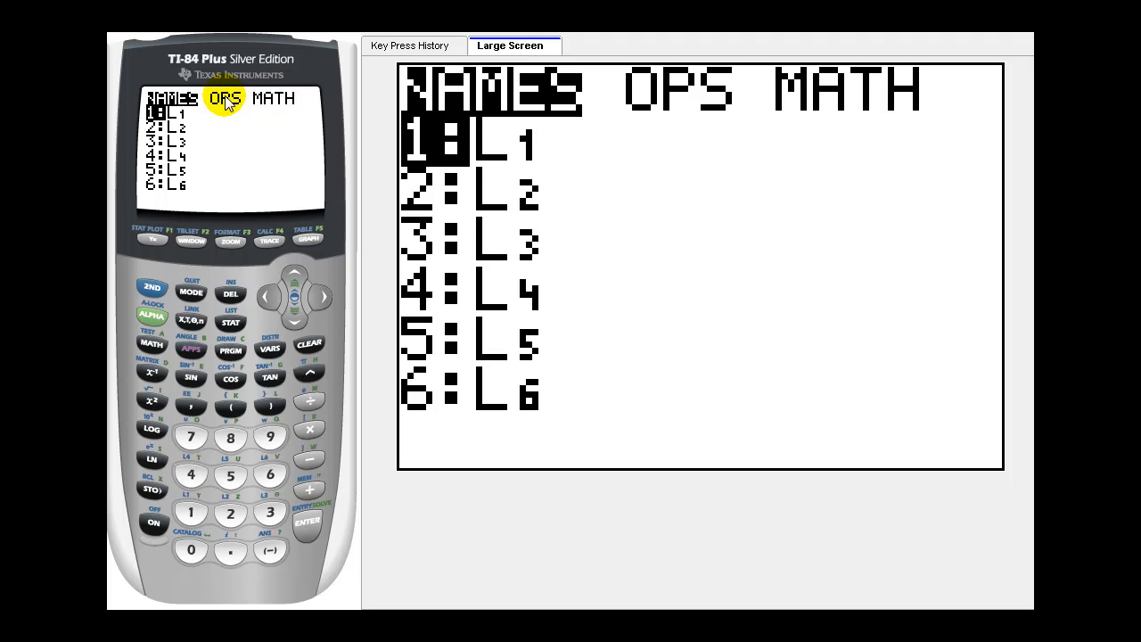
pyautogui.press('right')
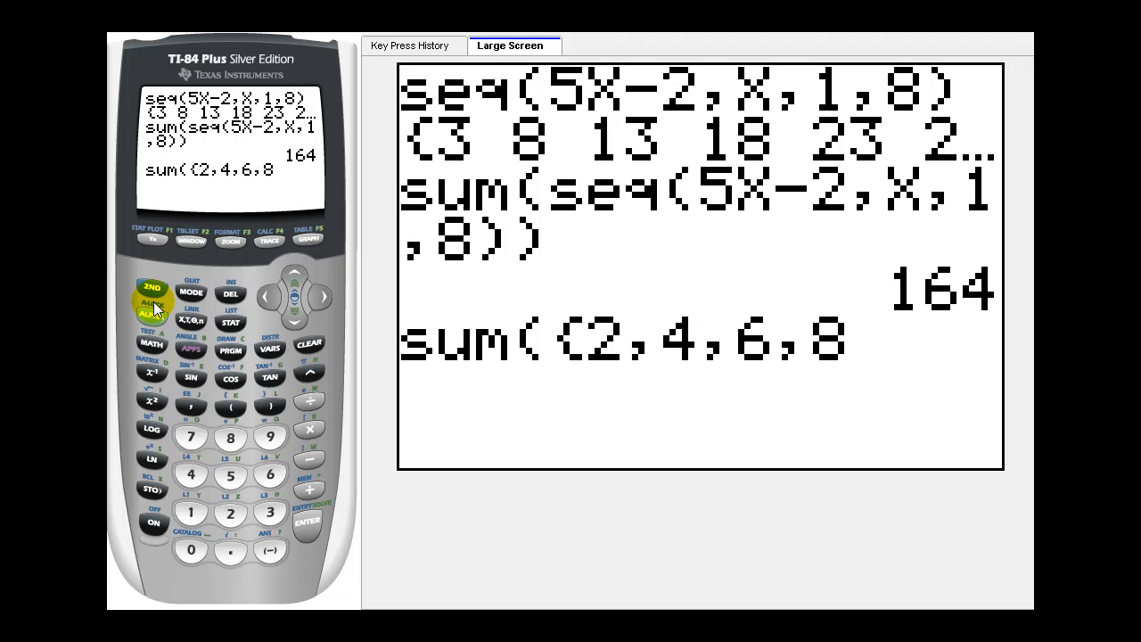
# Complete sum({2,4,6,8}) and evaluate it to get 20
pyautogui.click(269, 403)
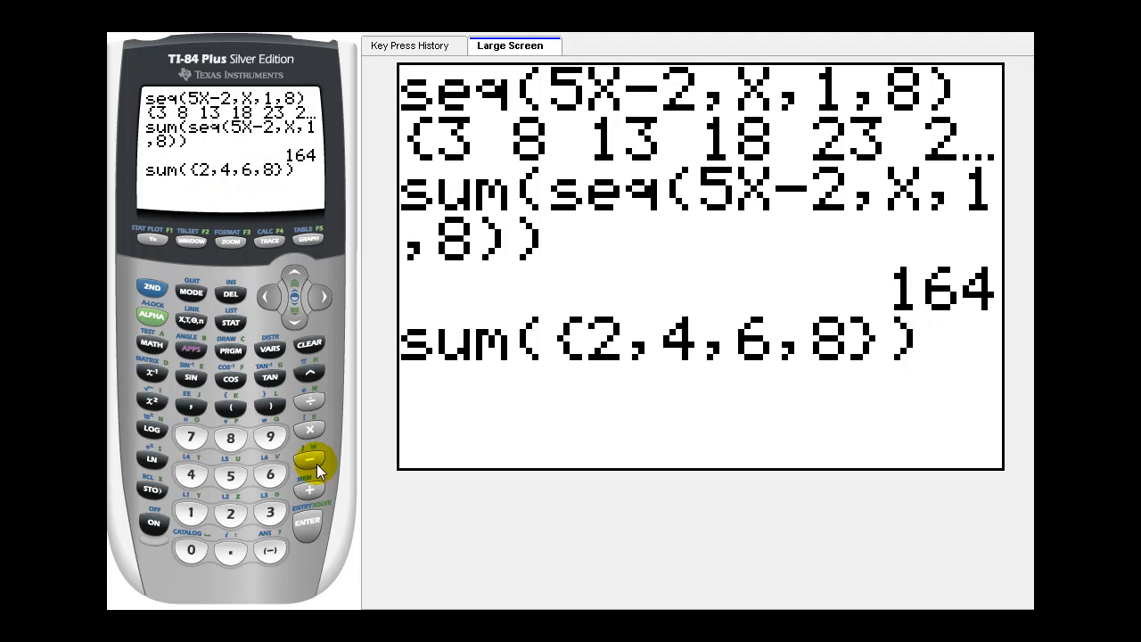
pyautogui.click(308, 520)
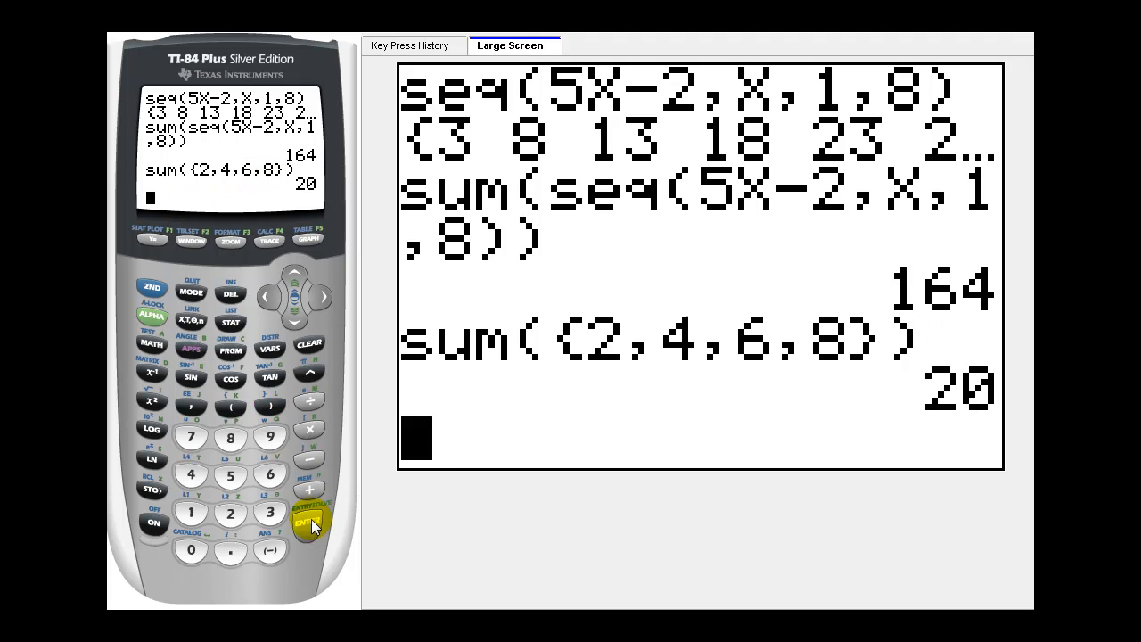